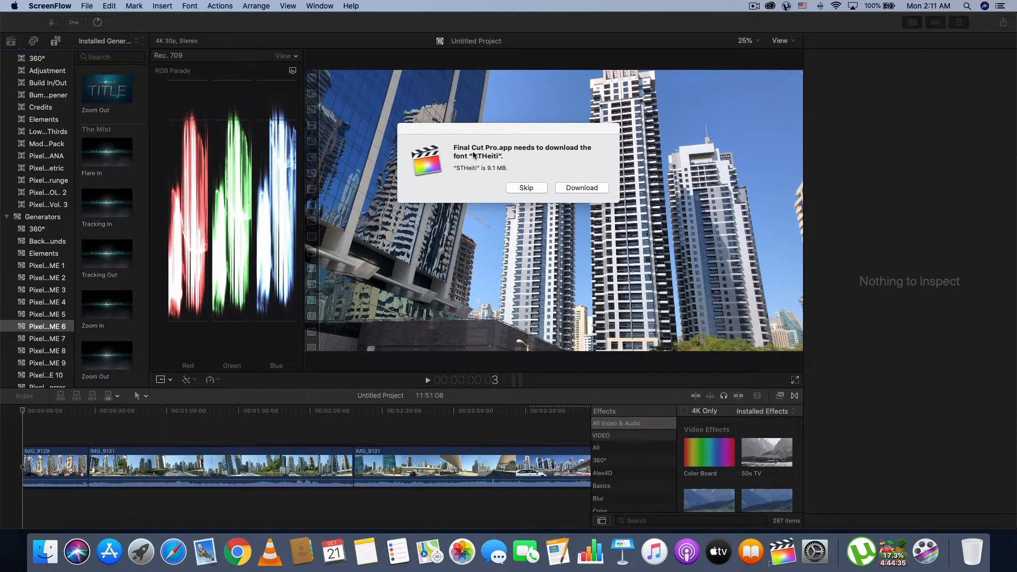
{"action": "mouse_move", "coordinate": [538, 154]}
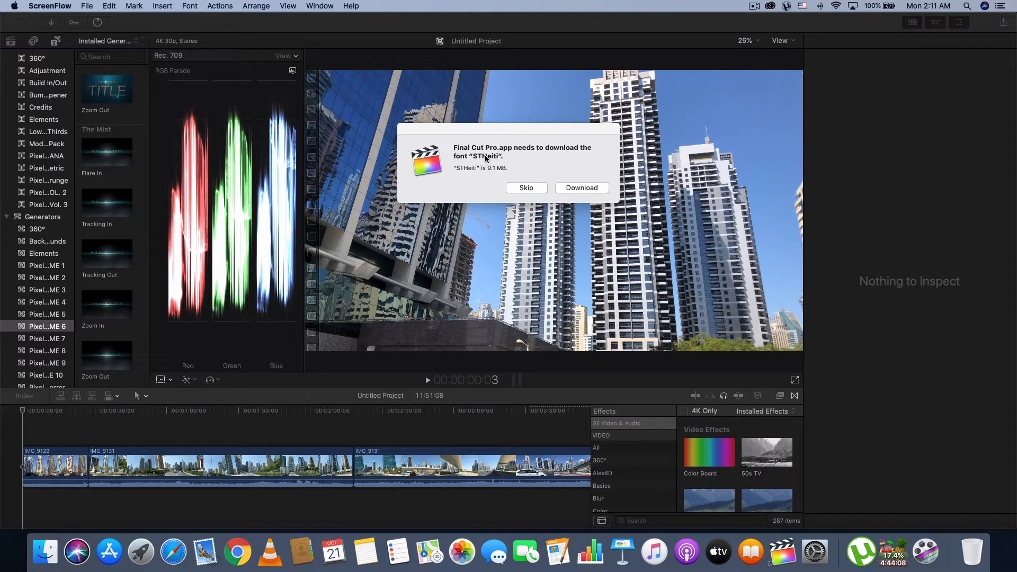
{"action": "mouse_move", "coordinate": [496, 161]}
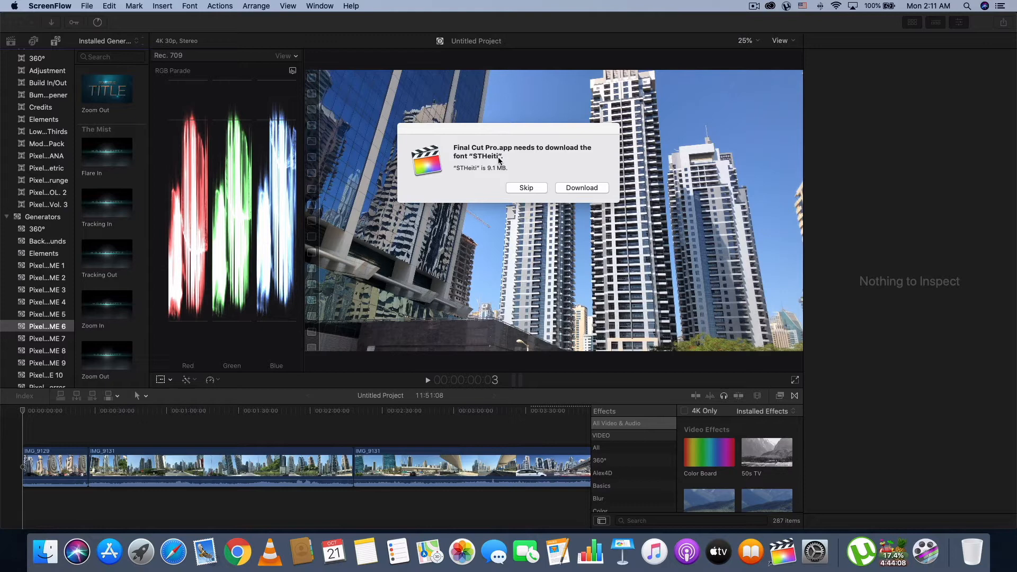
{"action": "mouse_move", "coordinate": [581, 188]}
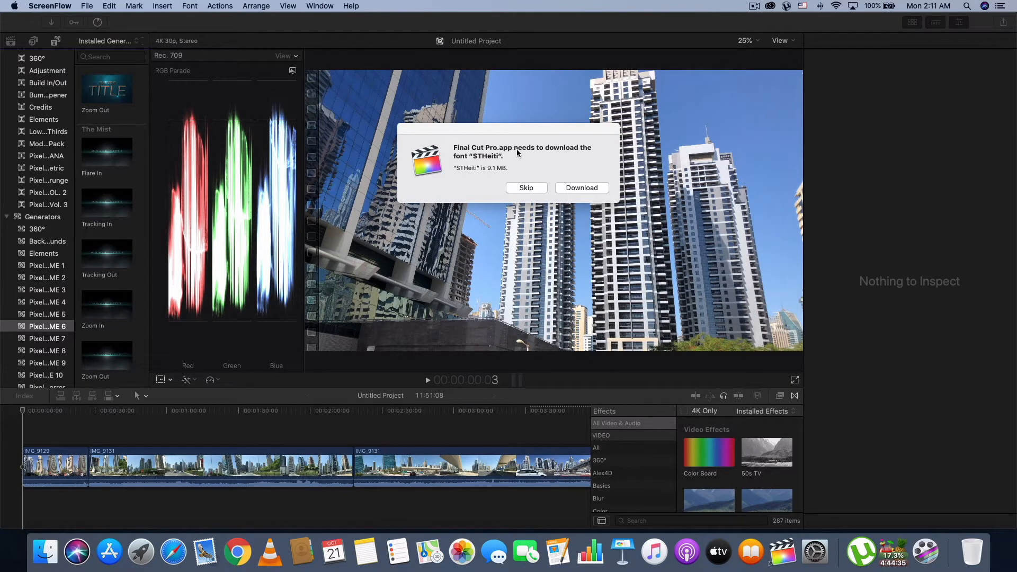
{"action": "mouse_move", "coordinate": [454, 155]}
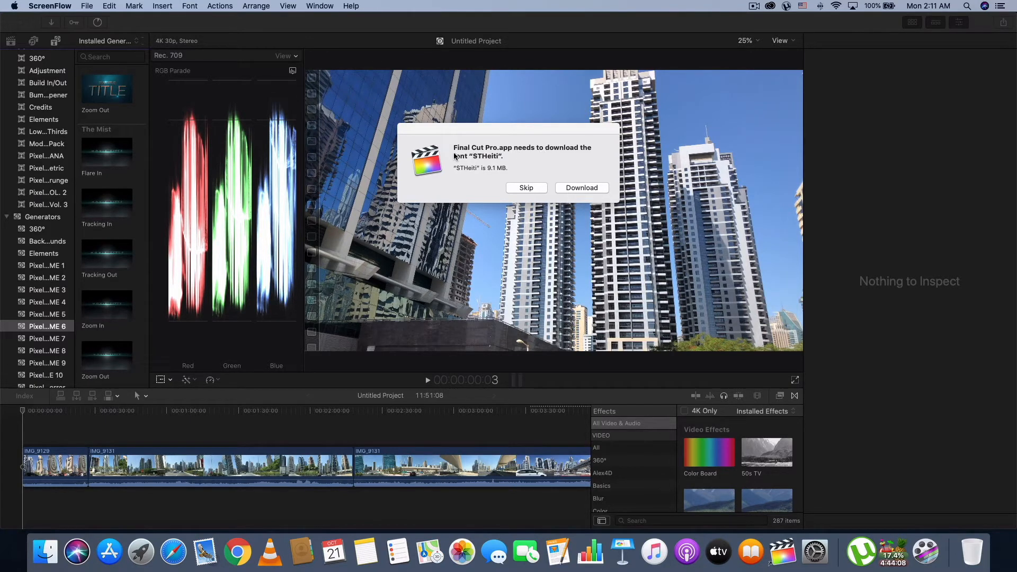
{"action": "mouse_move", "coordinate": [483, 161]}
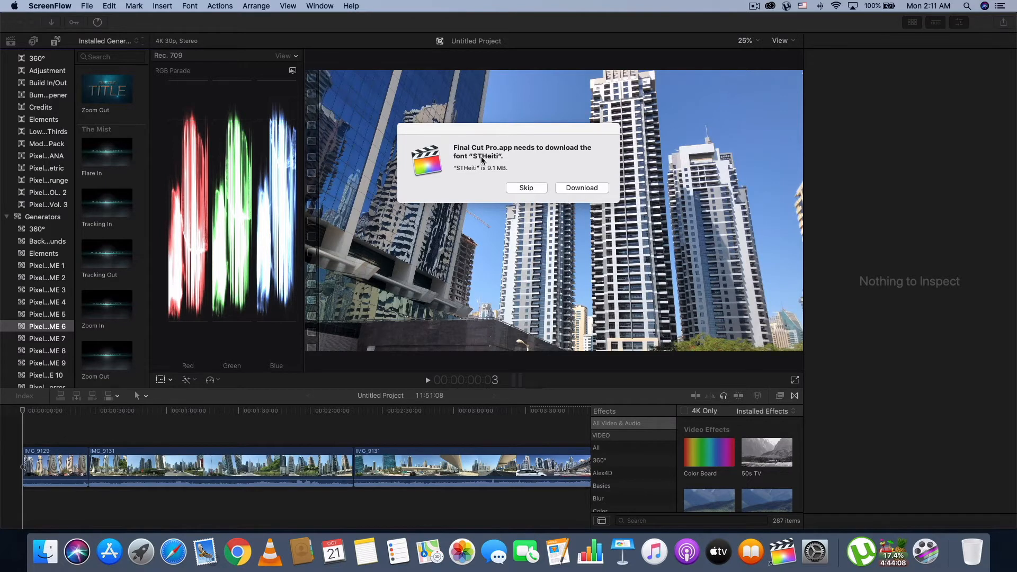
{"action": "mouse_move", "coordinate": [499, 159]}
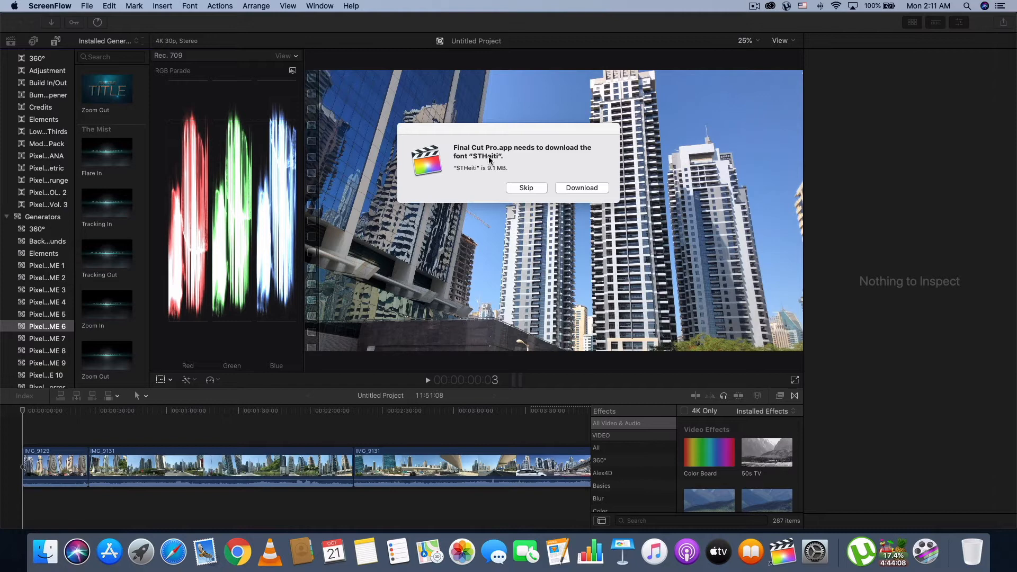
{"action": "mouse_move", "coordinate": [496, 161]}
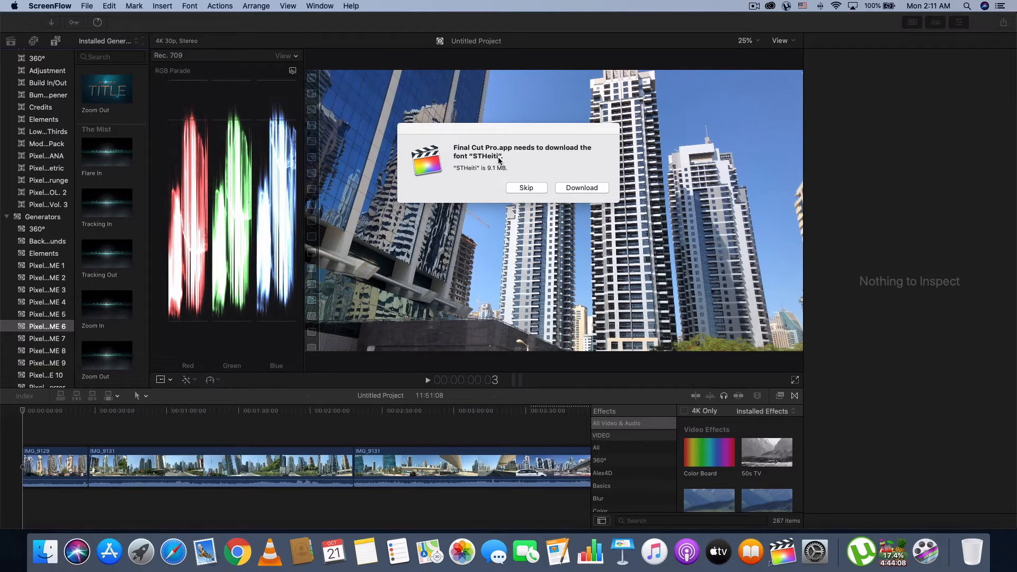
{"action": "mouse_move", "coordinate": [554, 185]}
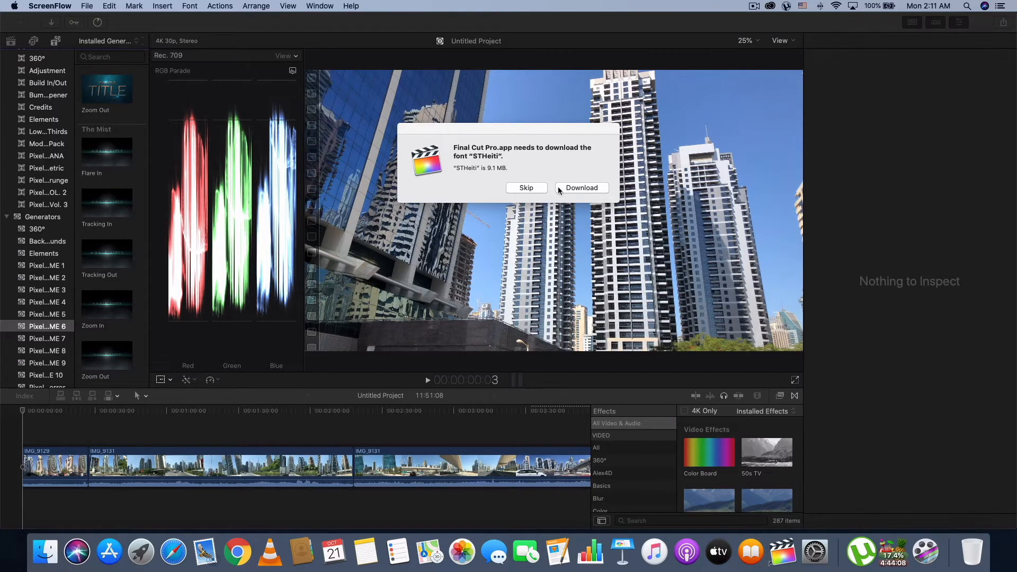
{"action": "mouse_move", "coordinate": [518, 131]}
{"action": "type", "text": "font Book.app"}
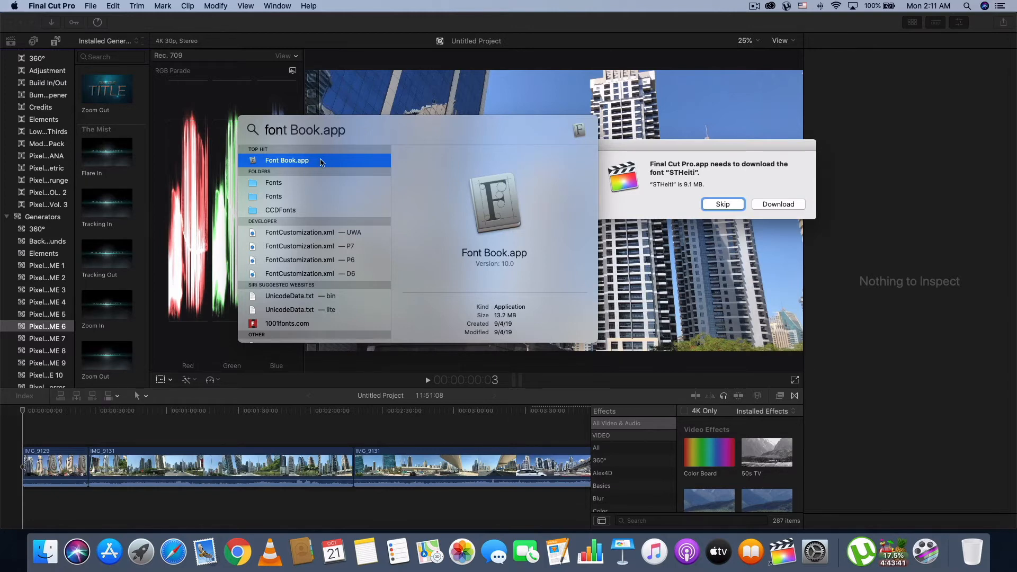
Launch Font Book from the Spotlight search result
{"action": "left_click", "coordinate": [287, 160]}
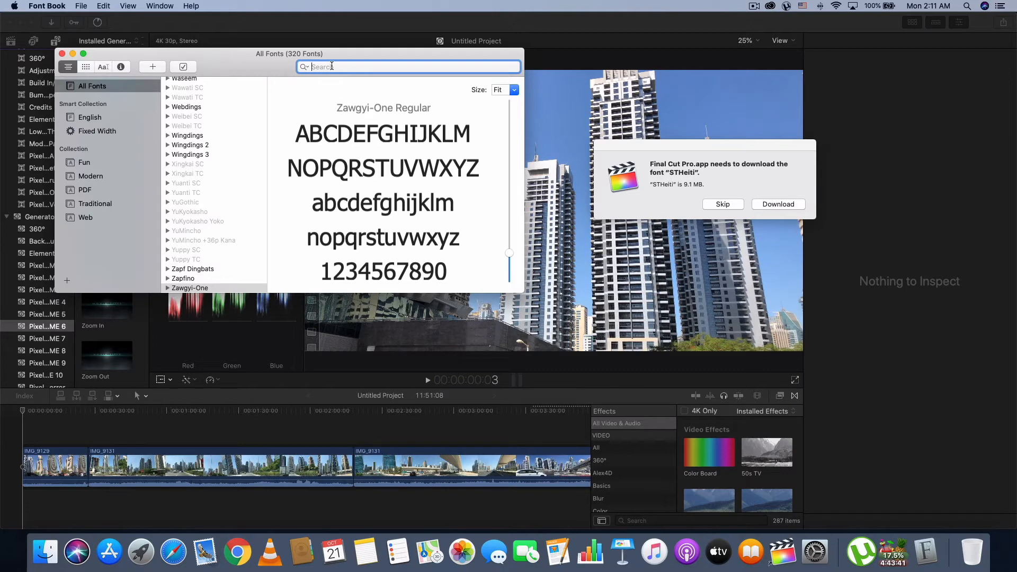
Search Font Book for 'STH' and select the greyed STHeiti family to preview it
{"action": "type", "text": "st"}
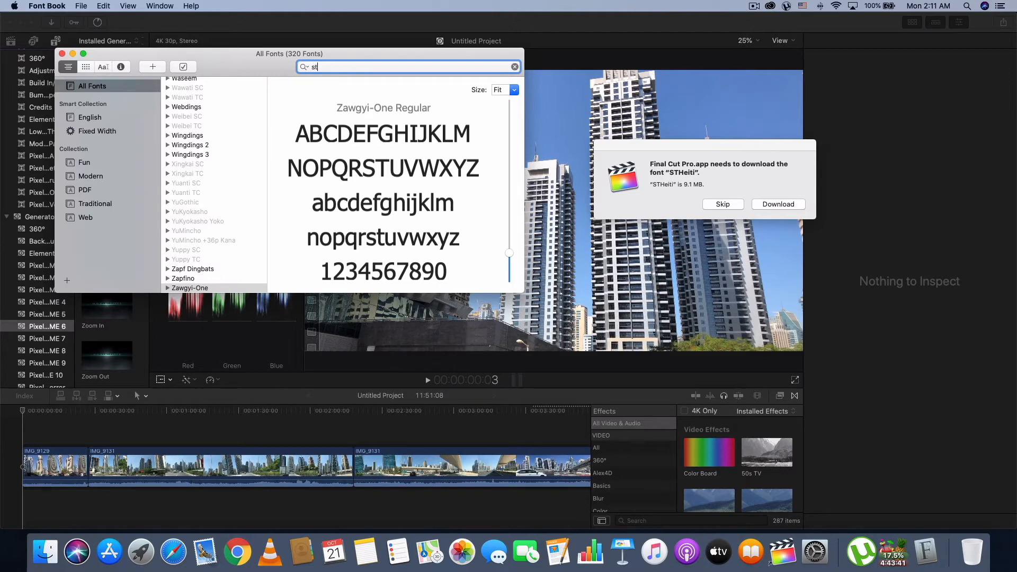
{"action": "type", "text": "h"}
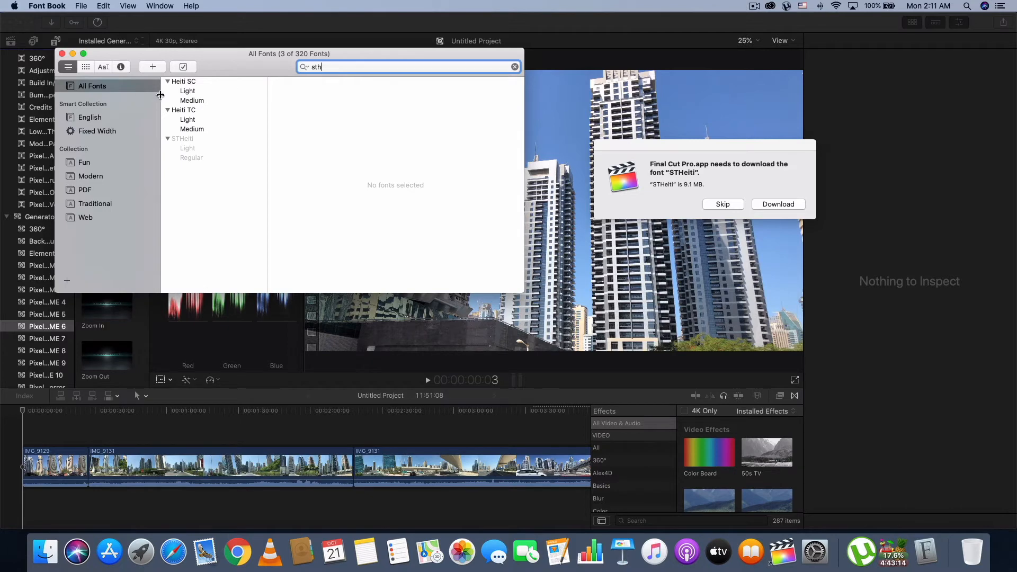
{"action": "mouse_move", "coordinate": [174, 88]}
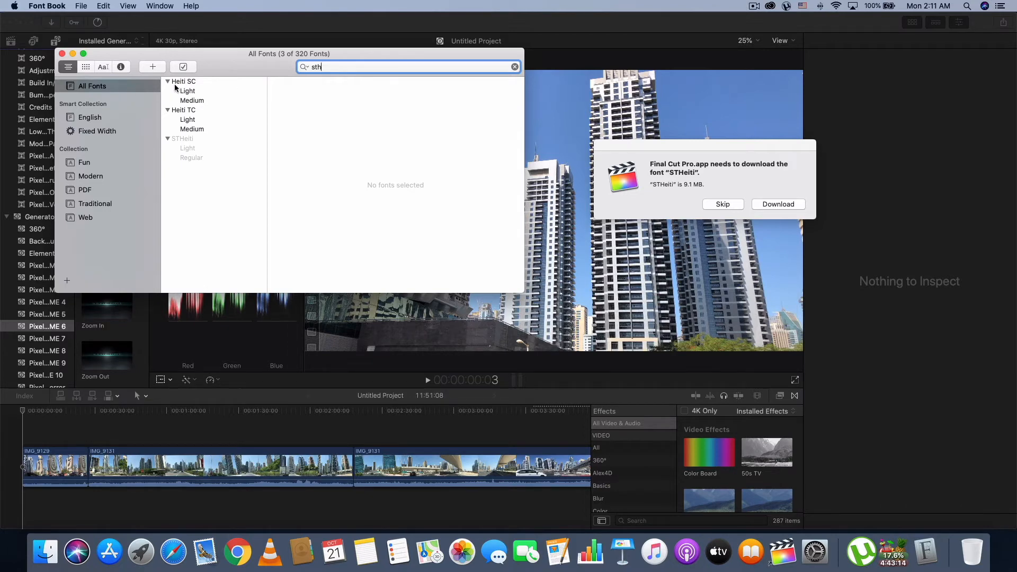
{"action": "mouse_move", "coordinate": [183, 81]}
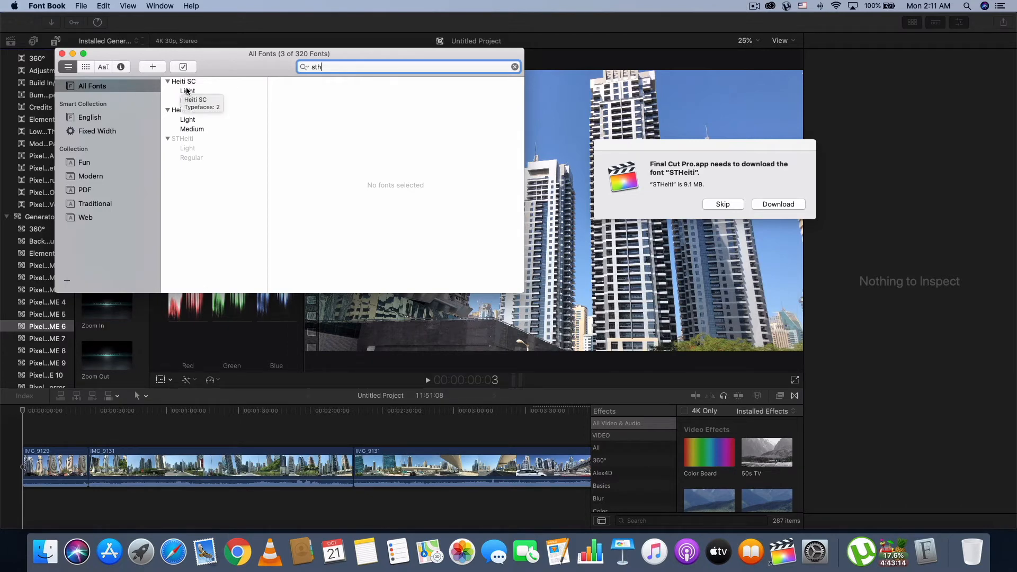
{"action": "mouse_move", "coordinate": [218, 126]}
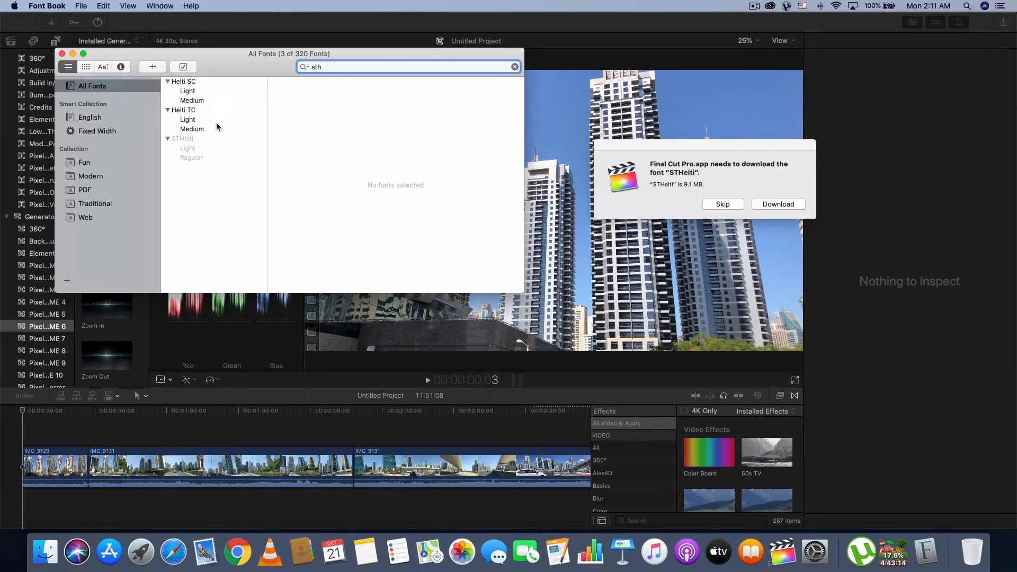
{"action": "mouse_move", "coordinate": [192, 148]}
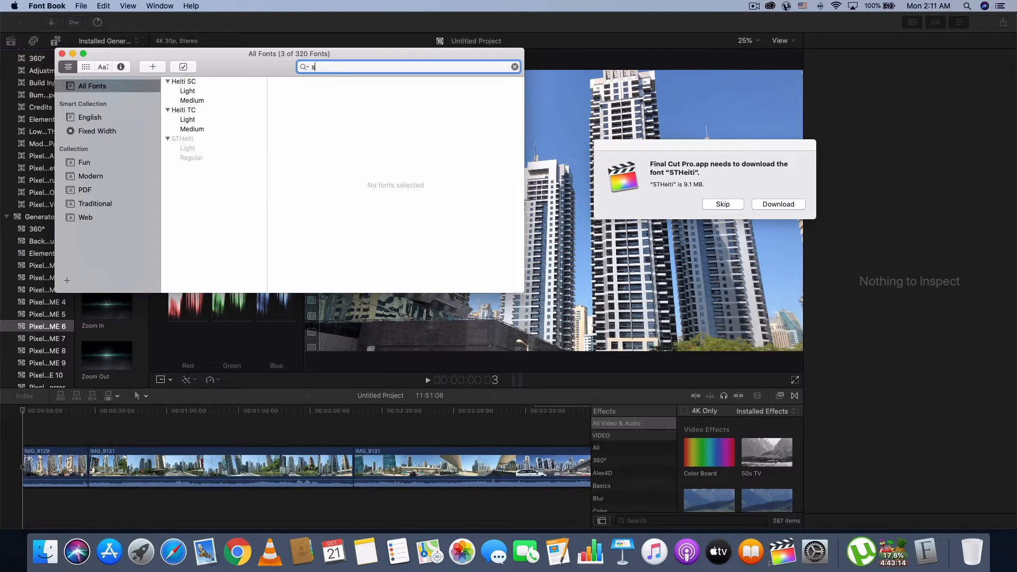
{"action": "type", "text": "T"}
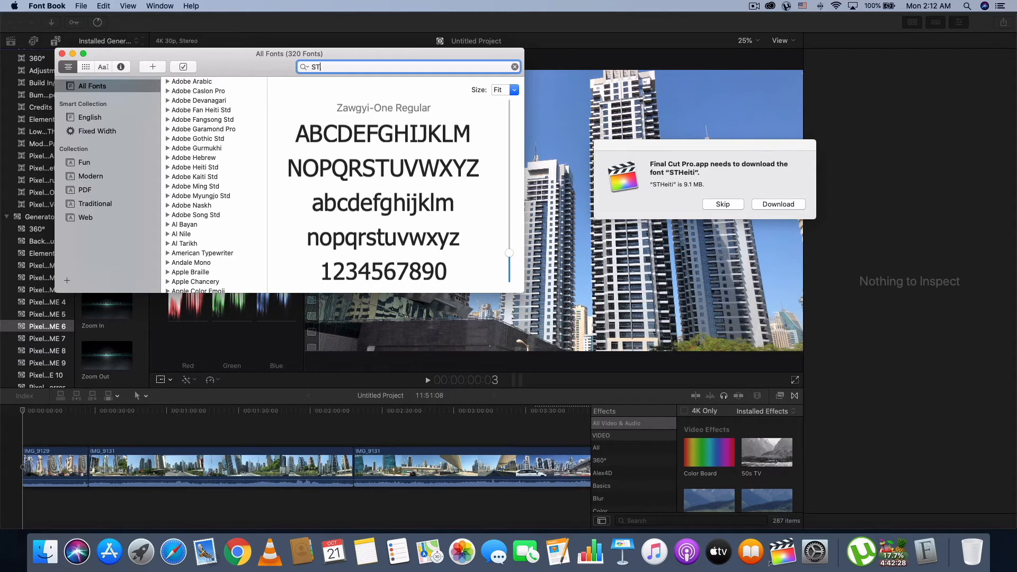
{"action": "type", "text": "H"}
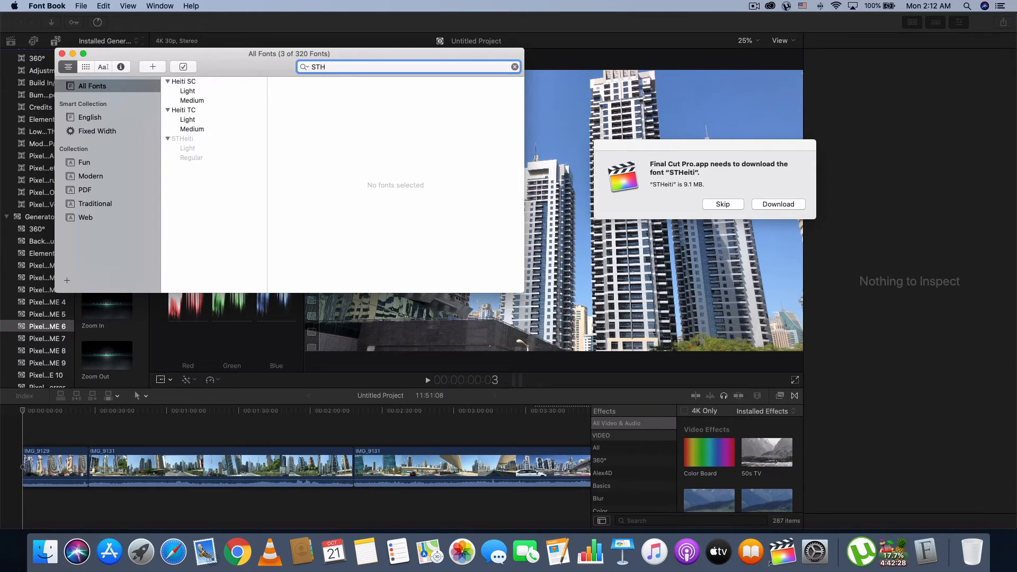
{"action": "mouse_move", "coordinate": [187, 148]}
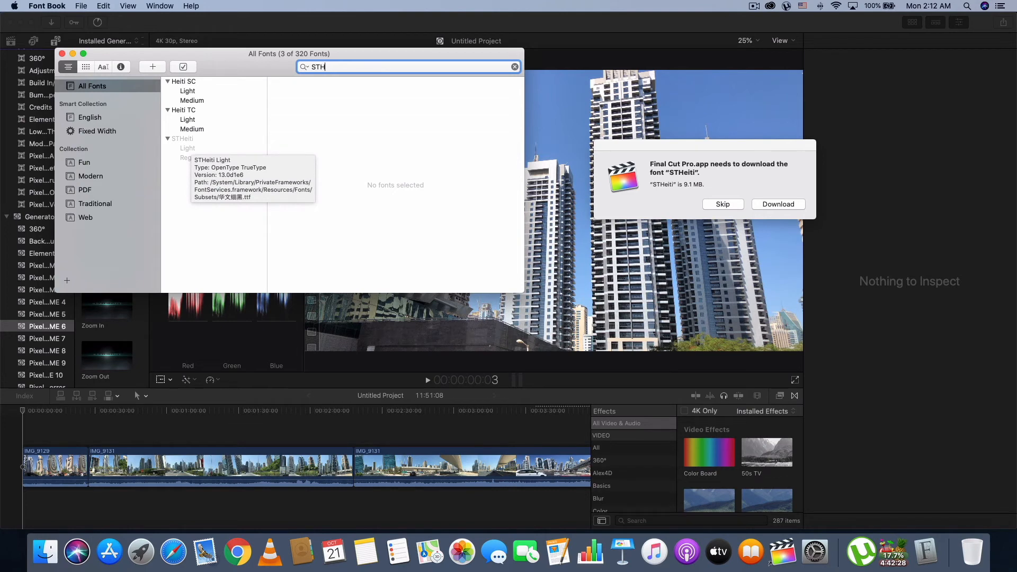
{"action": "left_click", "coordinate": [183, 138]}
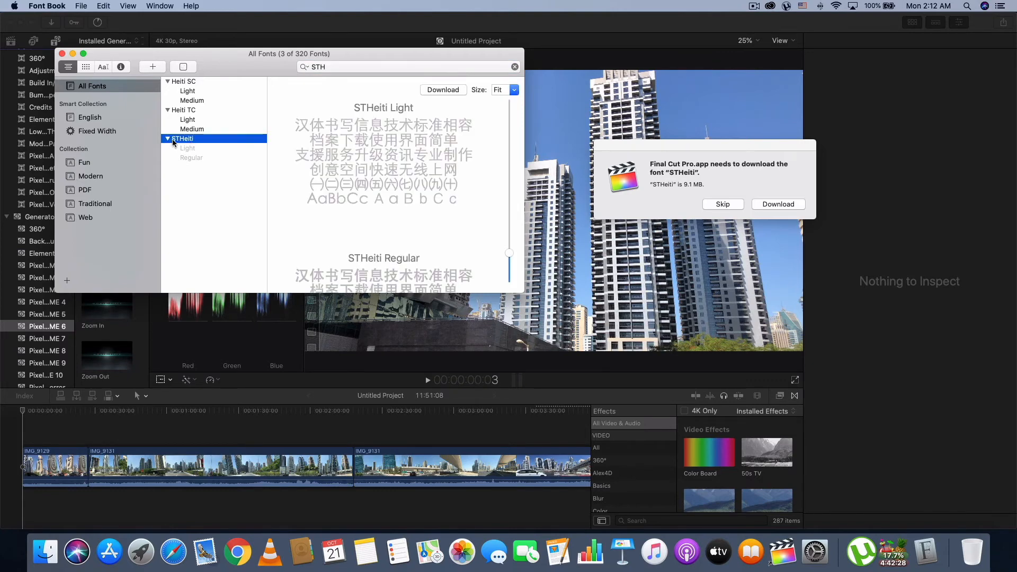
{"action": "mouse_move", "coordinate": [183, 143]}
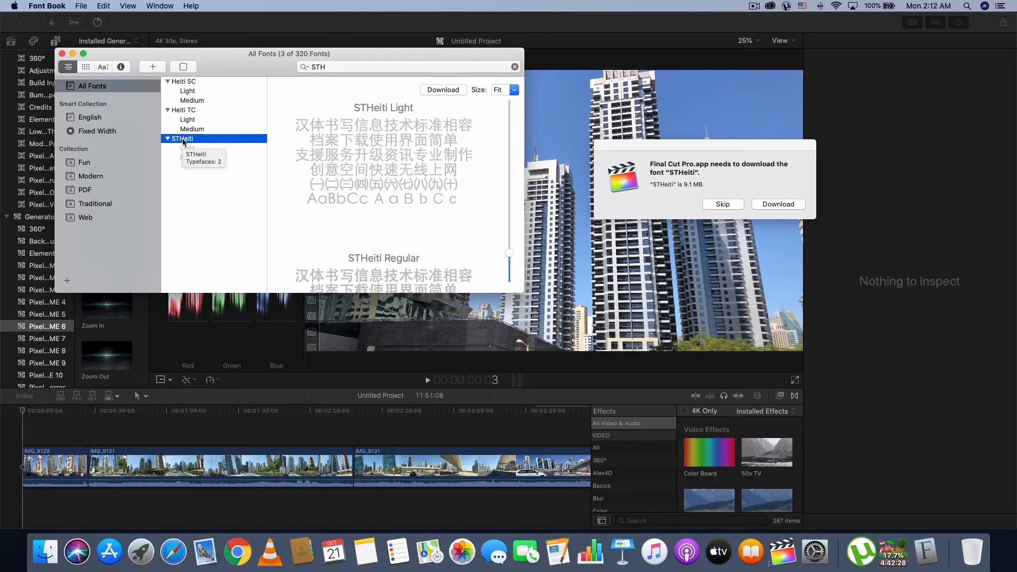
Download STHeiti with 'Do not ask me again' ticked in the Download Fonts dialog
{"action": "left_click", "coordinate": [443, 89]}
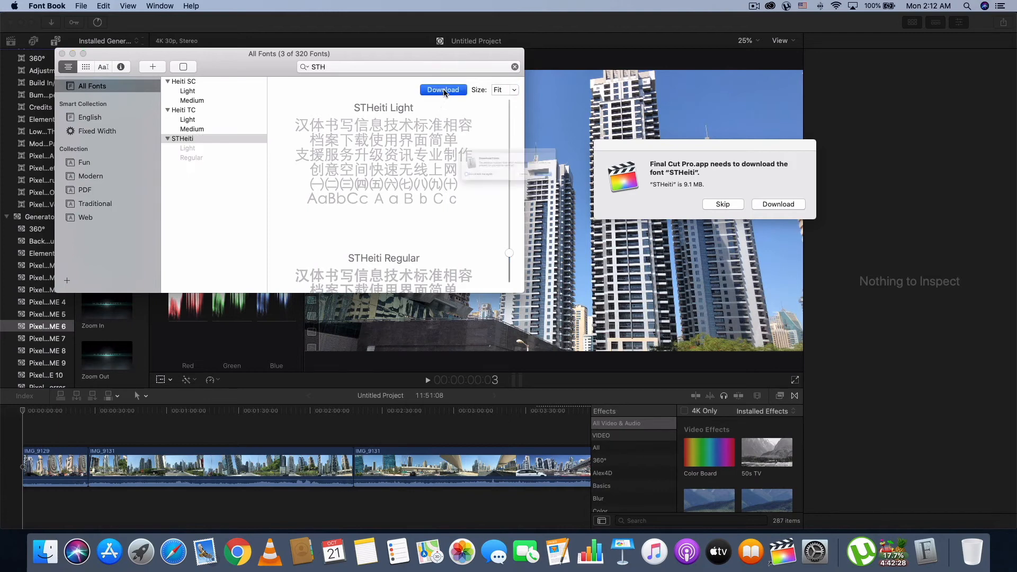
{"action": "left_click", "coordinate": [443, 89]}
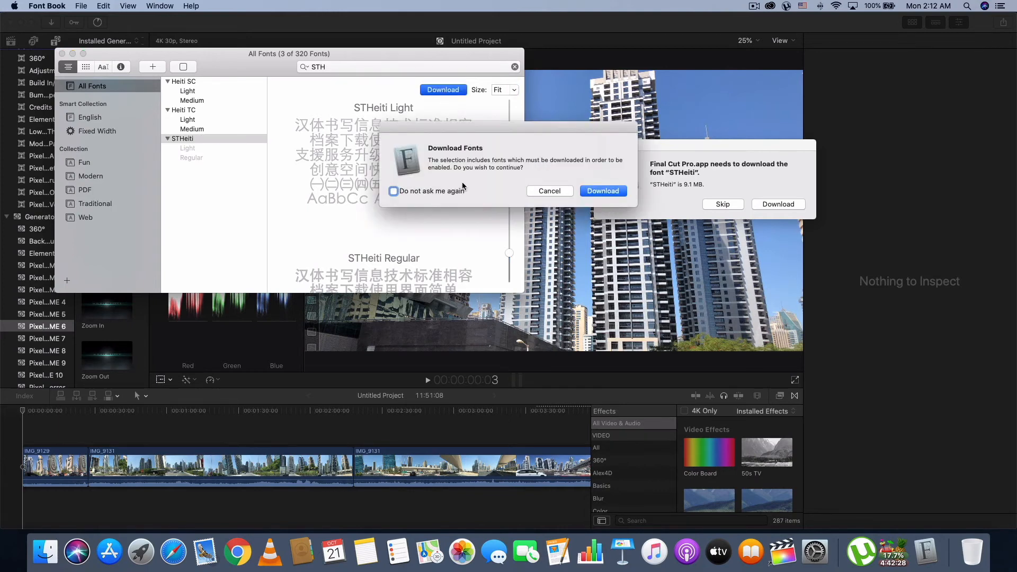
{"action": "left_click", "coordinate": [393, 190]}
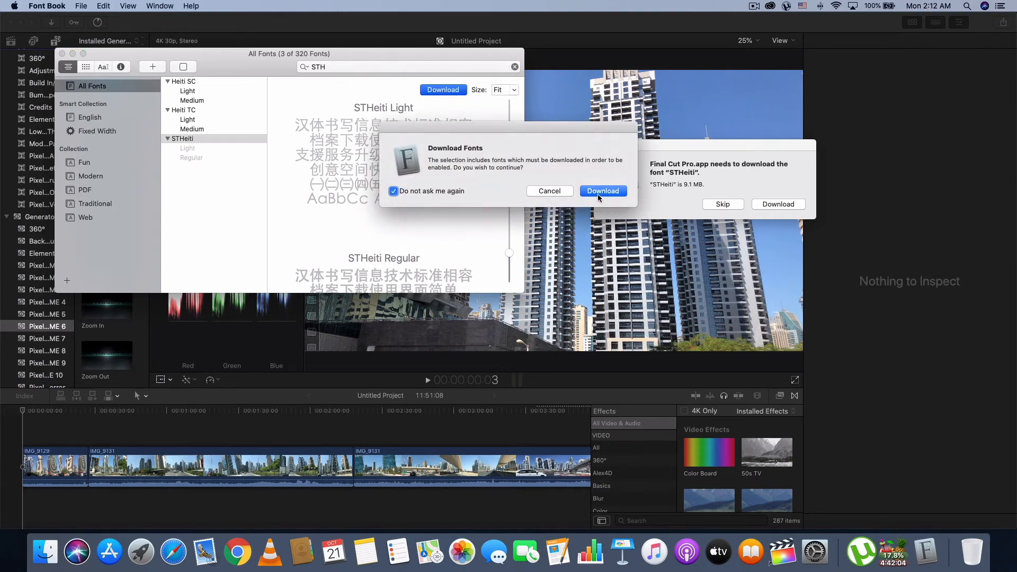
{"action": "left_click", "coordinate": [602, 190]}
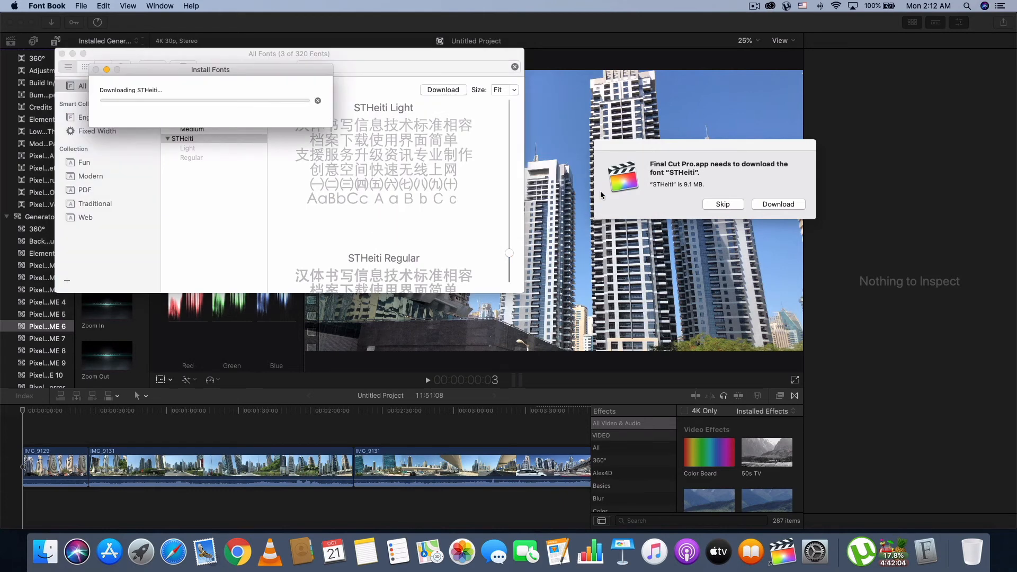
{"action": "mouse_move", "coordinate": [289, 183]}
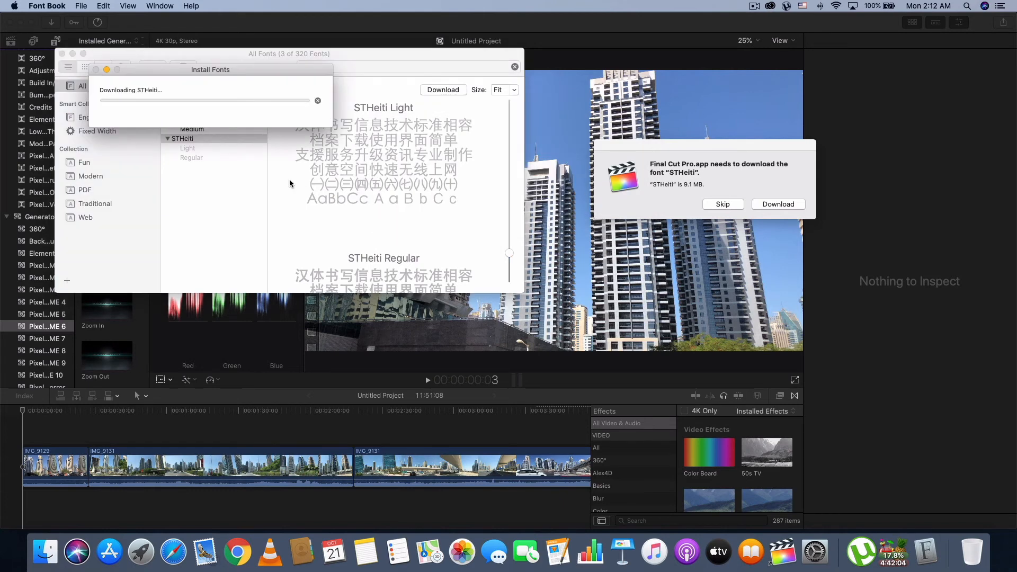